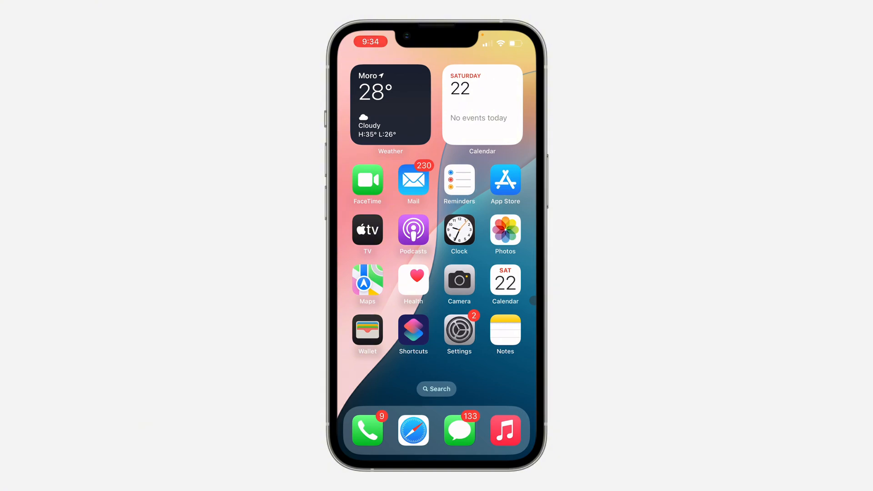
Step: Launch Settings from the home screen and scroll the list down to Apps
click(459, 331)
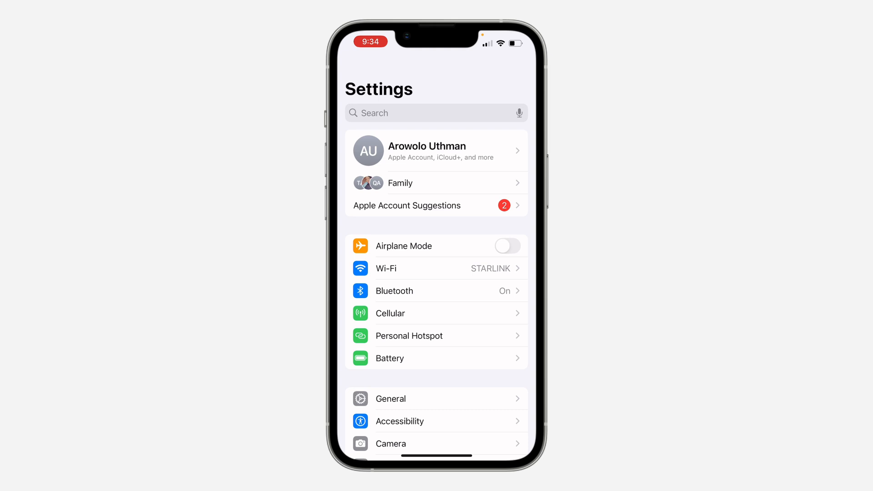
scroll(down, 3)
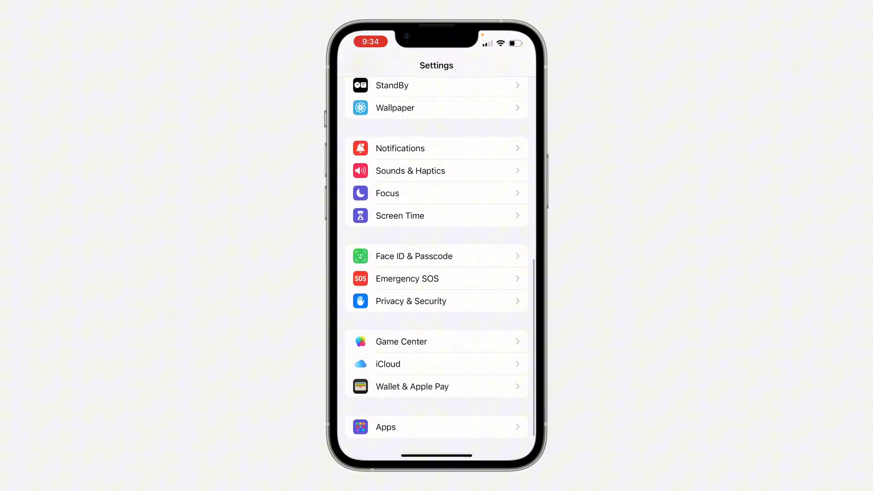
Step: Open Face ID & Passcode and scroll down to Stolen Device Protection (On)
click(436, 255)
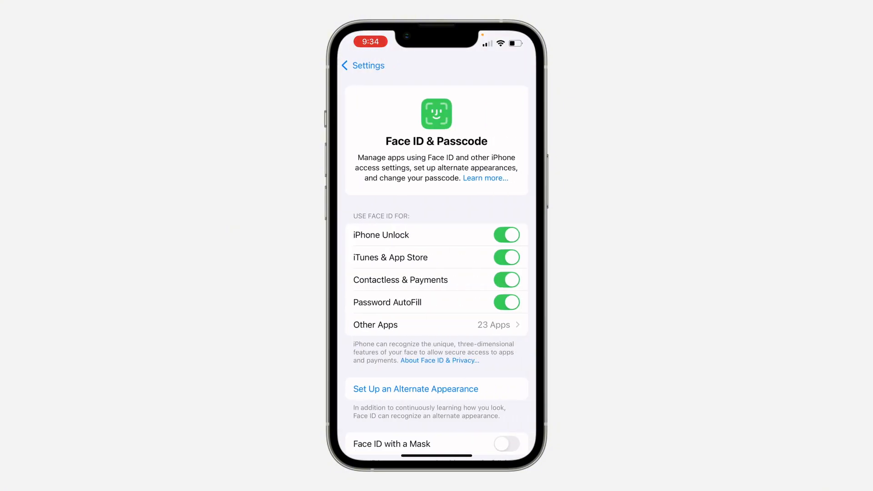
scroll(down, 3)
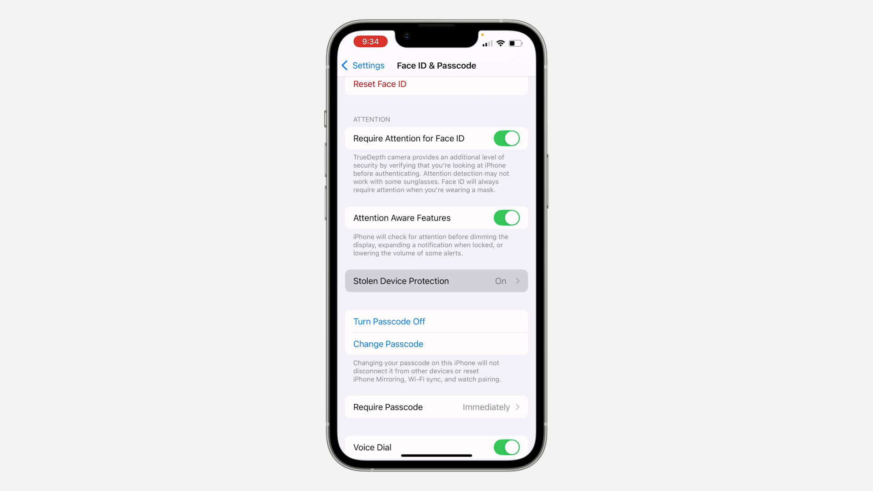
Step: Switch off Stolen Device Protection and retry Face ID, reaching the security delay notice
click(436, 281)
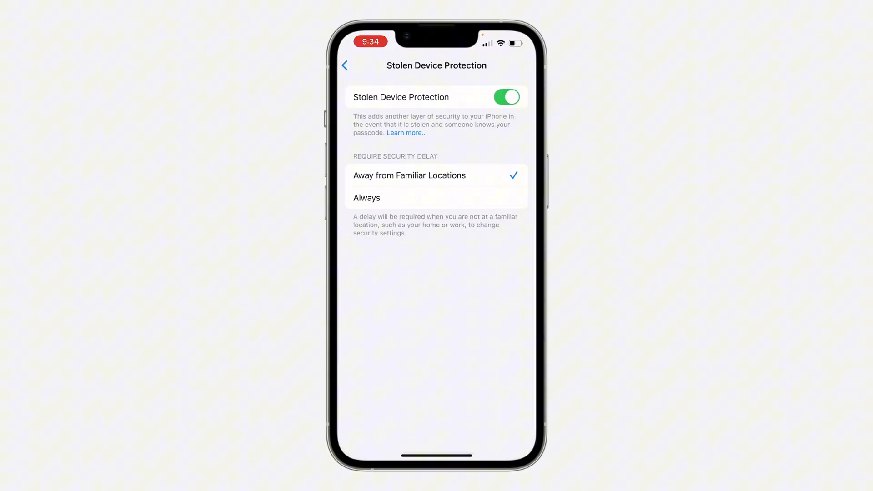
click(505, 97)
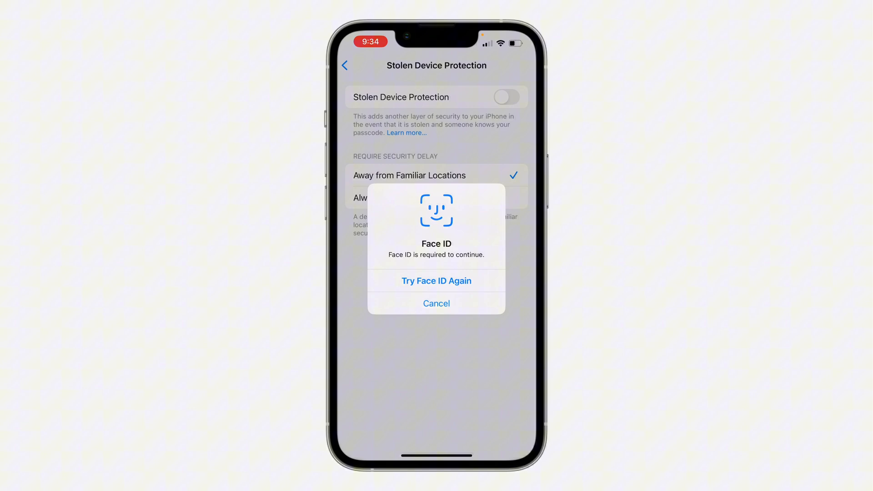
click(436, 303)
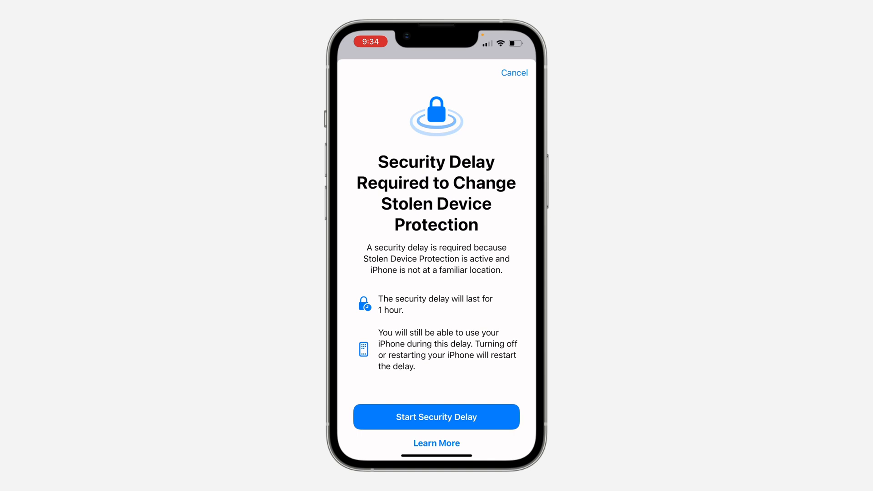
Step: Start the one-hour security delay, dismiss the notice, and go back to Settings
click(436, 417)
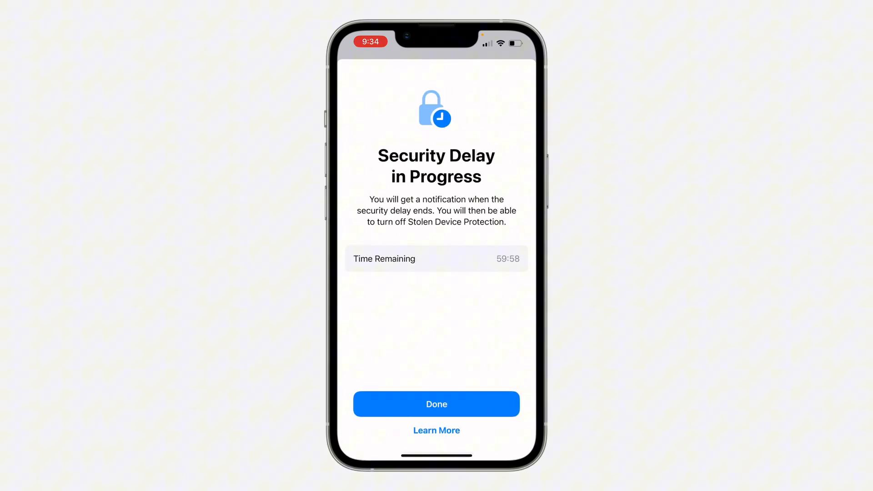
click(436, 404)
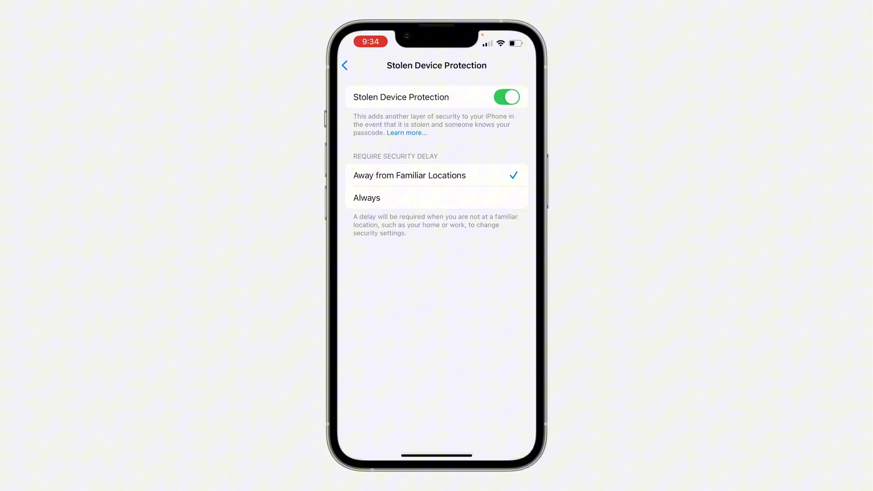
click(345, 65)
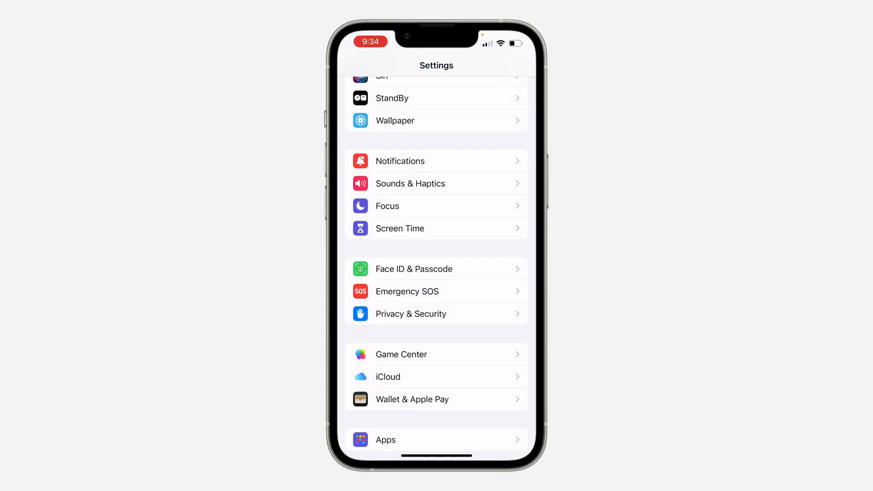